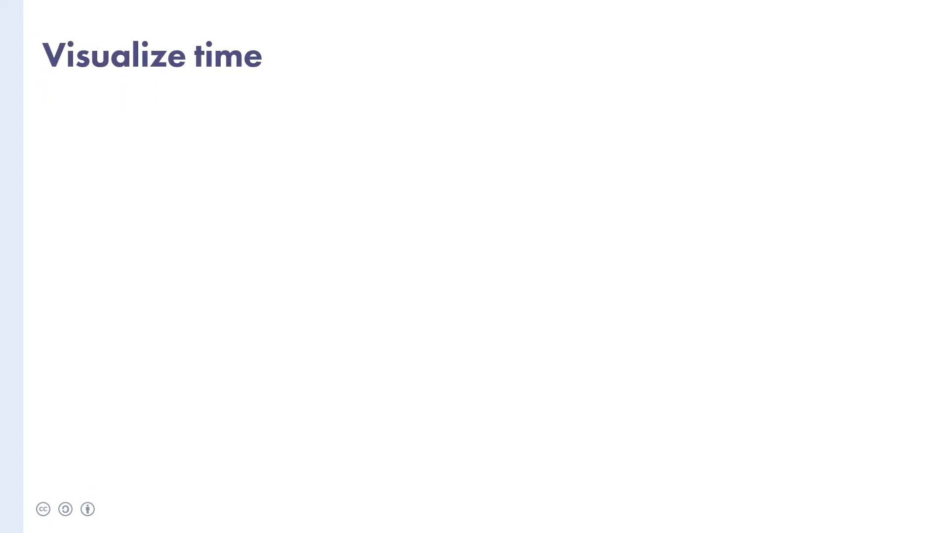
- Advance the Visualize time slide to show the running Timer and Countdown clocks
{"action": "left_click", "coordinate": [469, 151]}
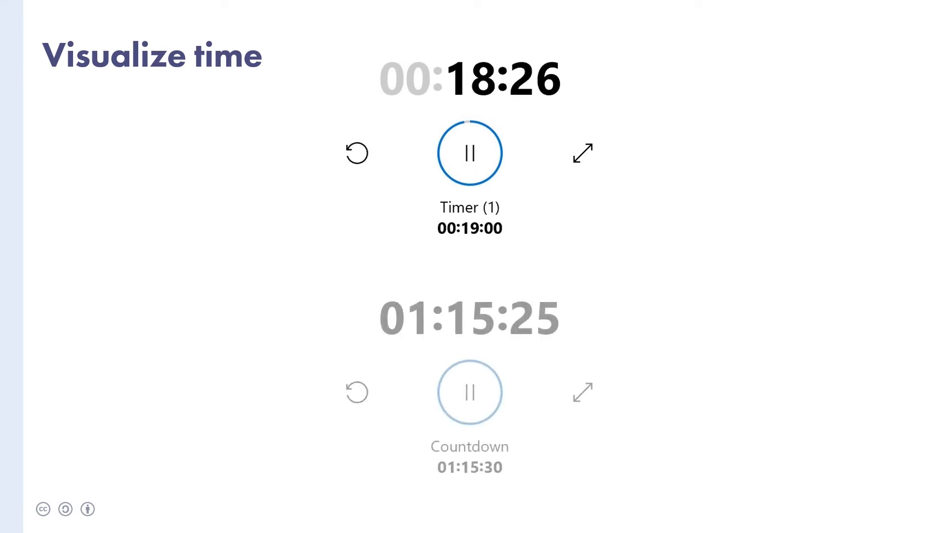
{"action": "left_click", "coordinate": [469, 392]}
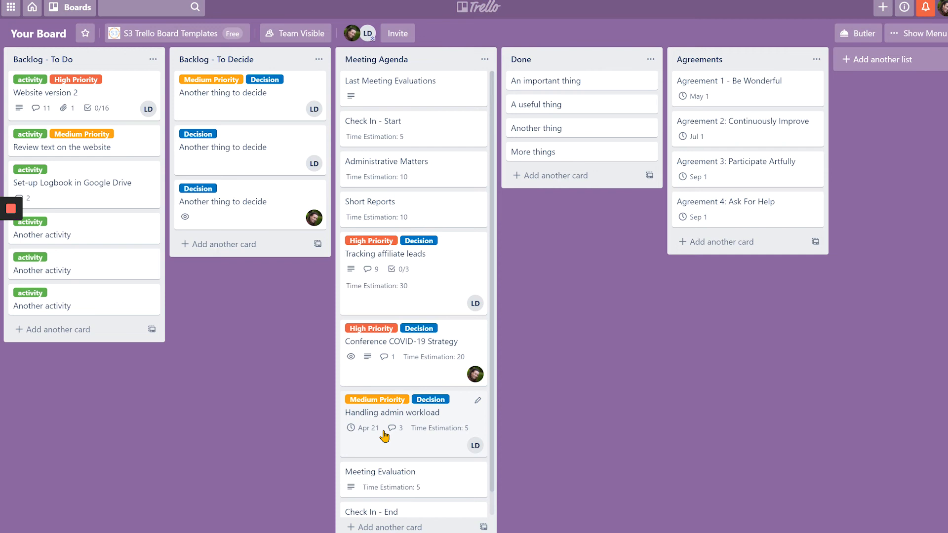
{"action": "mouse_move", "coordinate": [113, 118]}
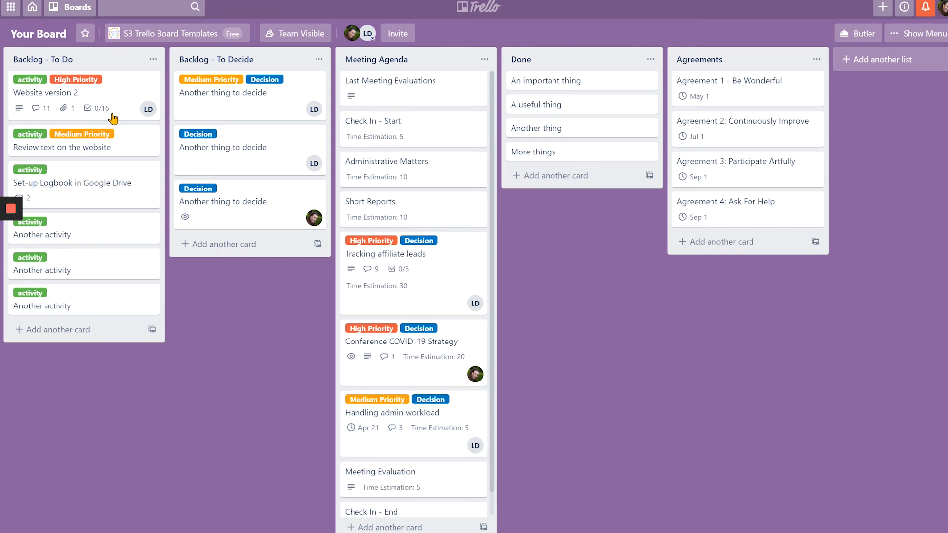
{"action": "mouse_move", "coordinate": [105, 83]}
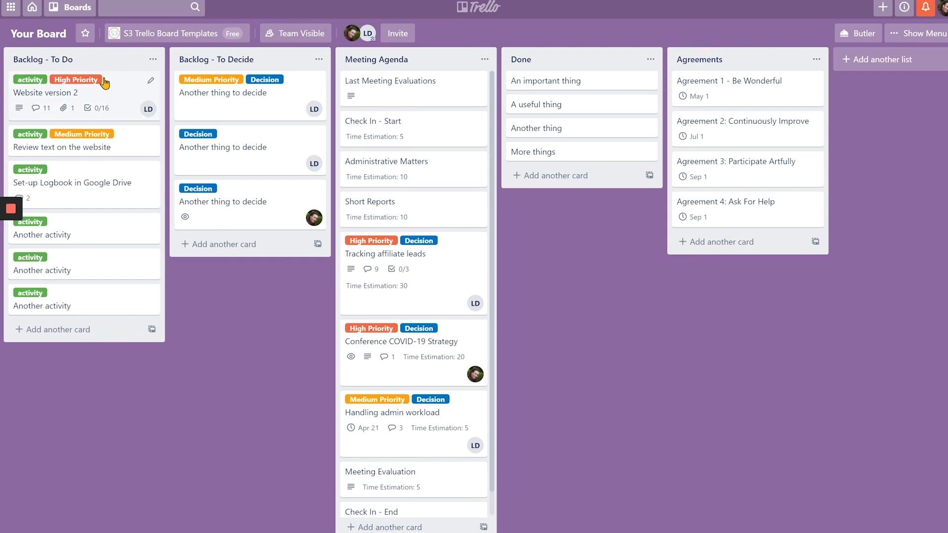
{"action": "mouse_move", "coordinate": [120, 275]}
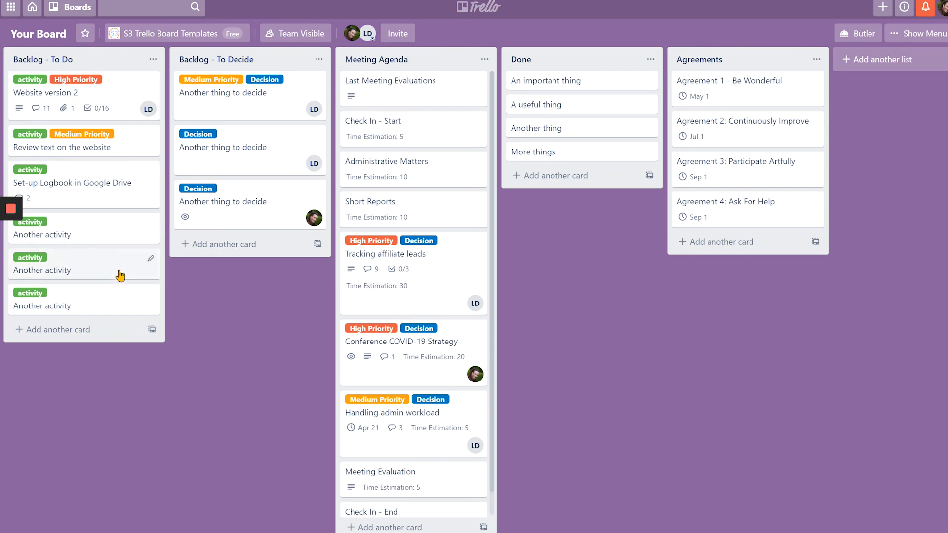
{"action": "mouse_move", "coordinate": [353, 257]}
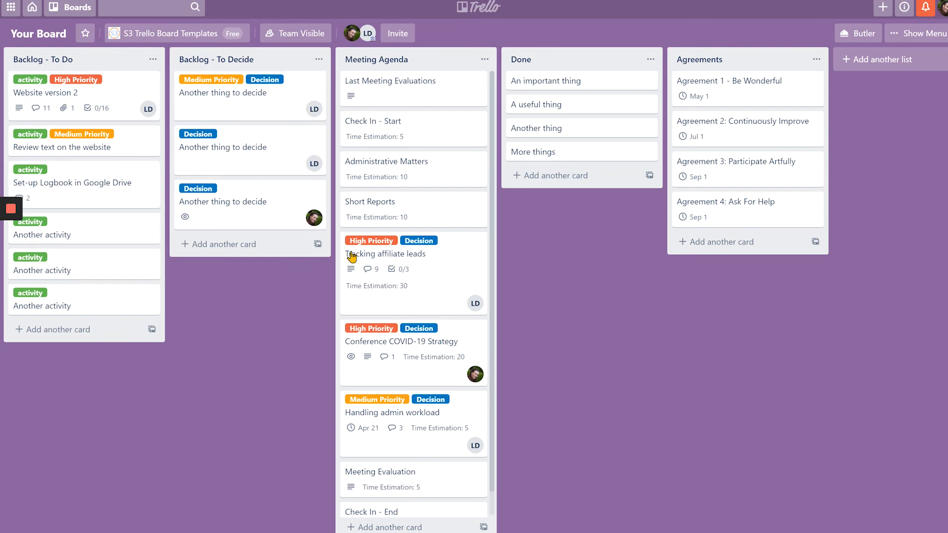
{"action": "mouse_move", "coordinate": [79, 63]}
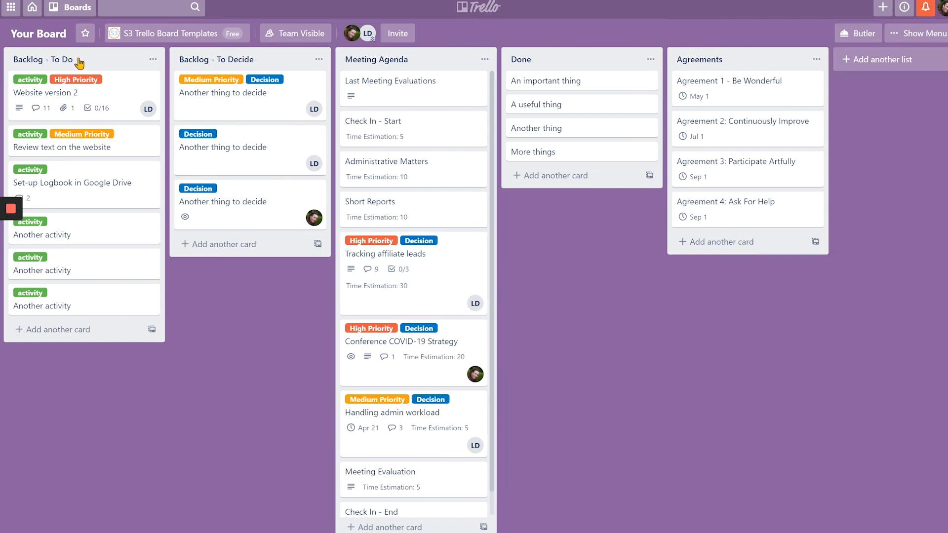
{"action": "mouse_move", "coordinate": [351, 315]}
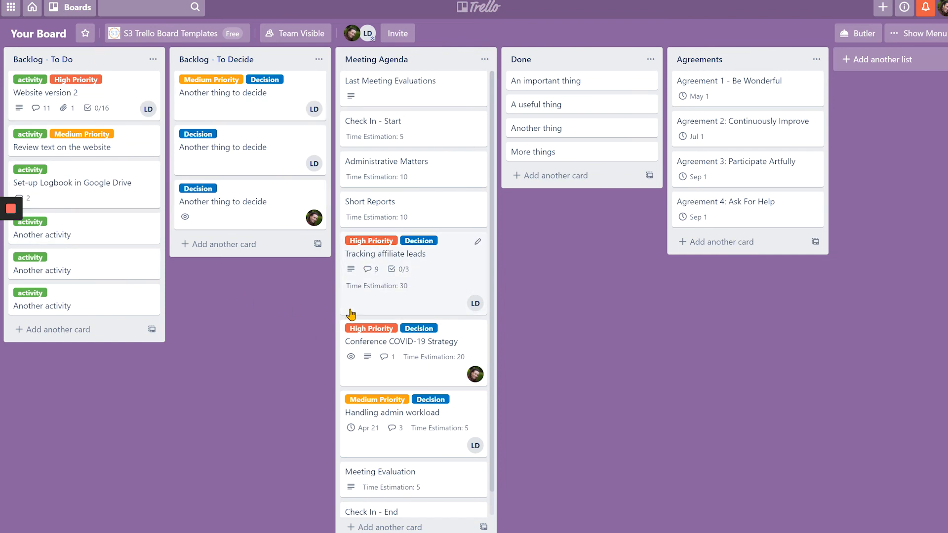
{"action": "mouse_move", "coordinate": [375, 302]}
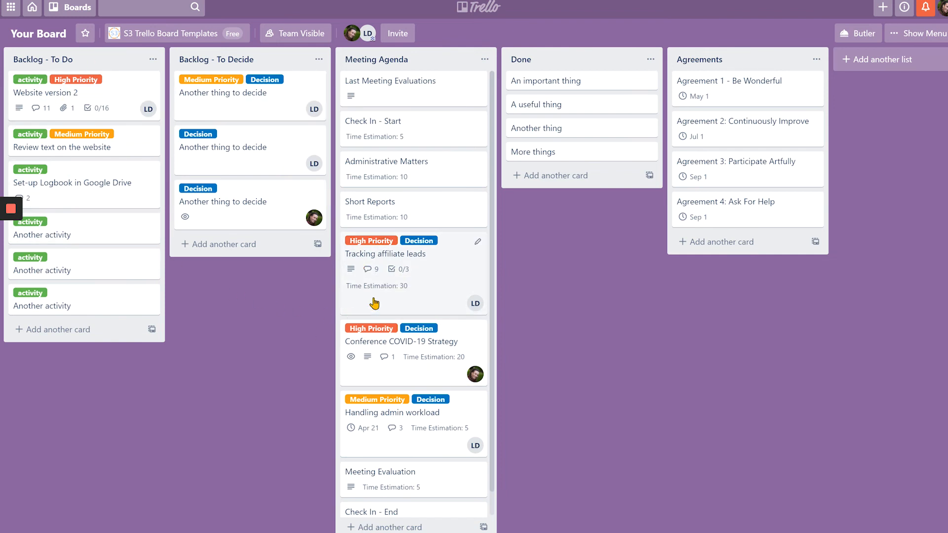
{"action": "mouse_move", "coordinate": [119, 108]}
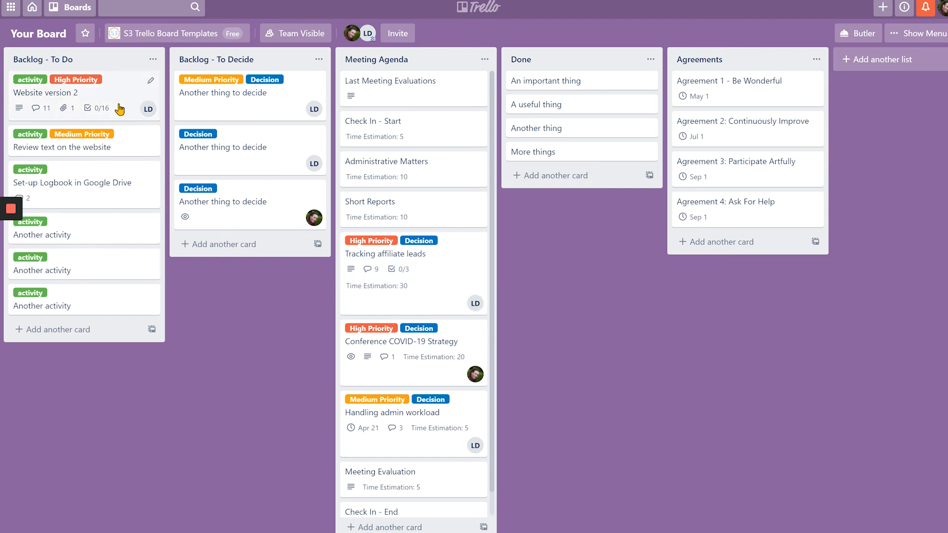
{"action": "mouse_move", "coordinate": [141, 262]}
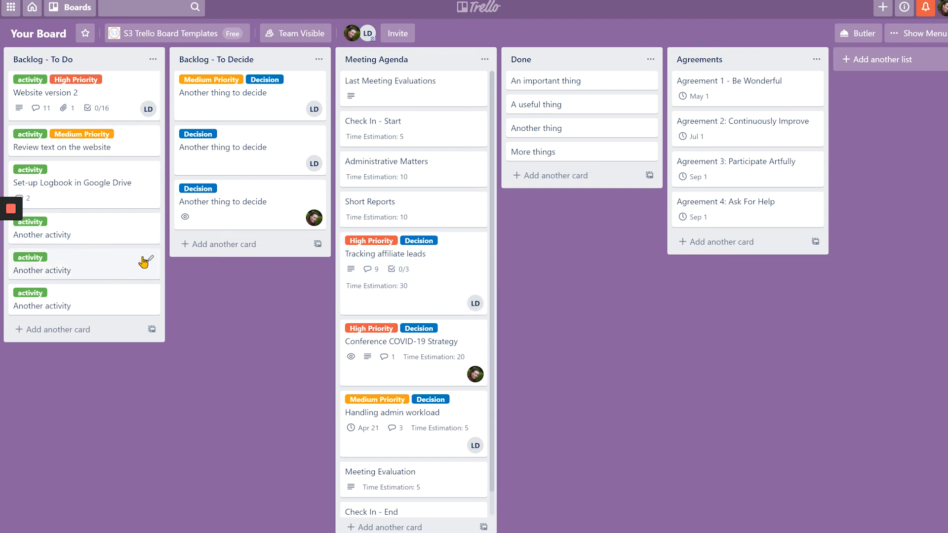
{"action": "mouse_move", "coordinate": [381, 405]}
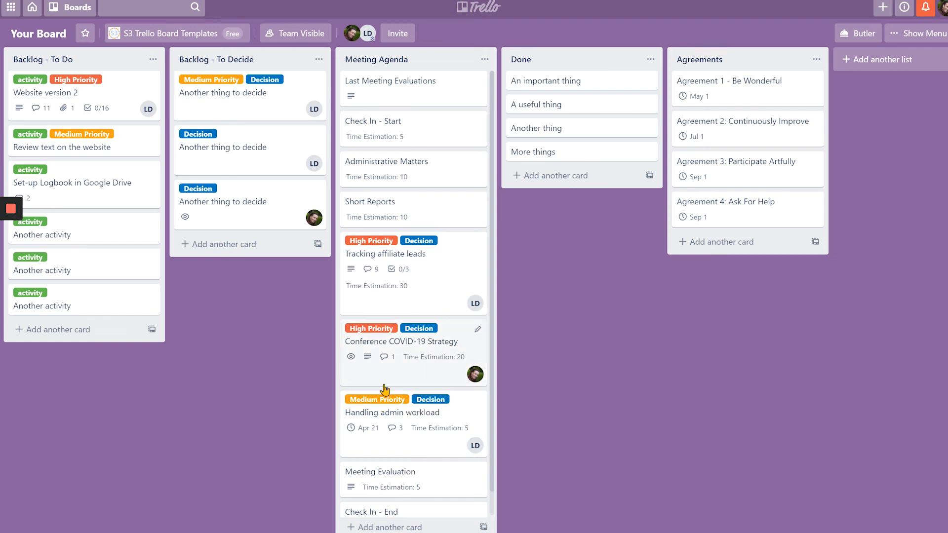
{"action": "mouse_move", "coordinate": [416, 262]}
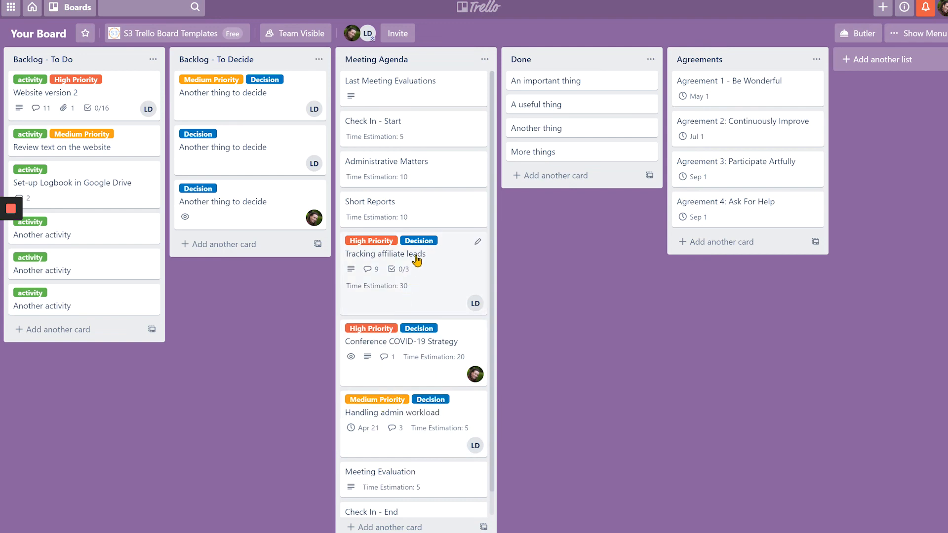
- Show the Tracking affiliate leads card's custom fields, including its Time Estimation of 30
{"action": "left_click", "coordinate": [386, 254]}
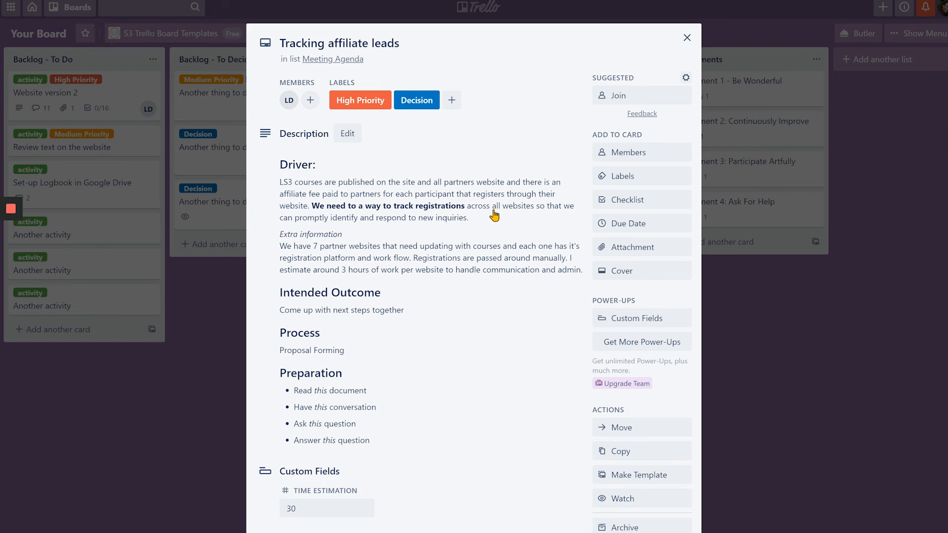
{"action": "mouse_move", "coordinate": [313, 212]}
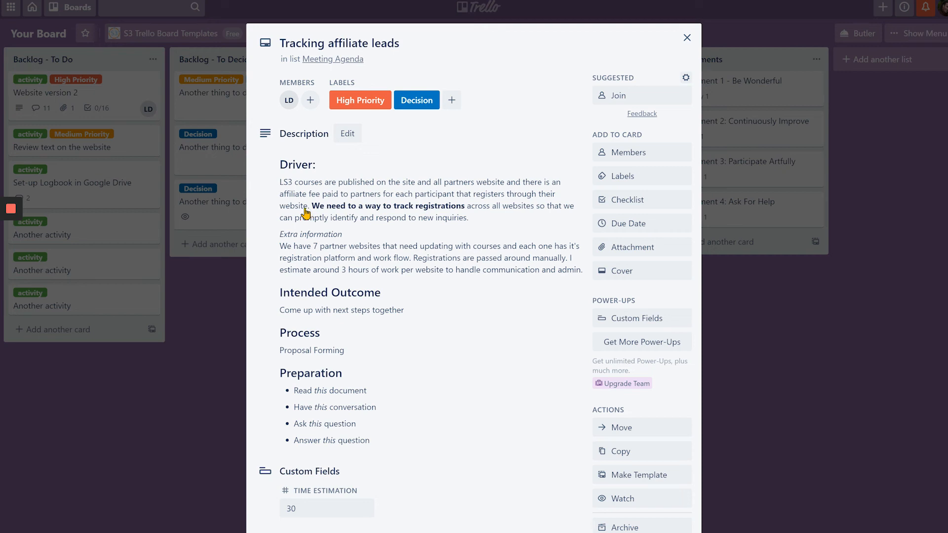
{"action": "mouse_move", "coordinate": [275, 313]}
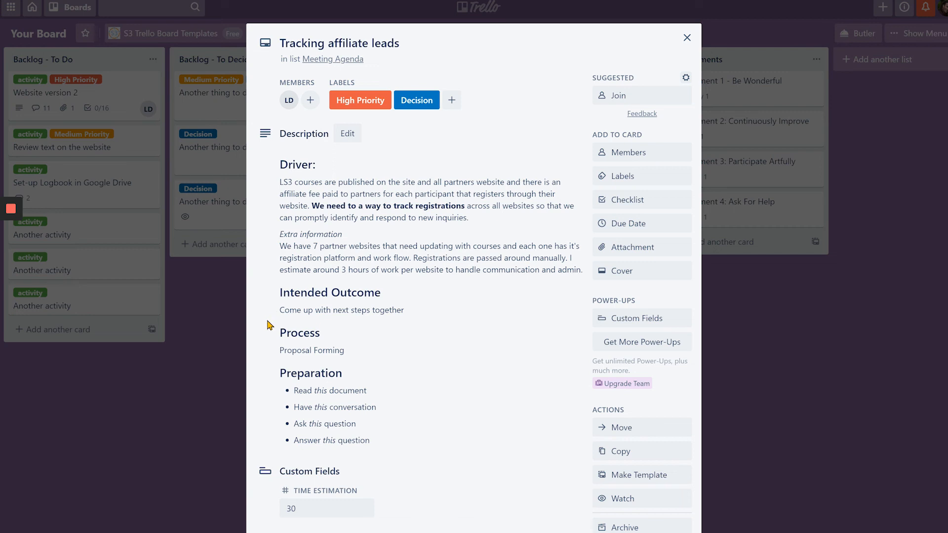
{"action": "mouse_move", "coordinate": [281, 360]}
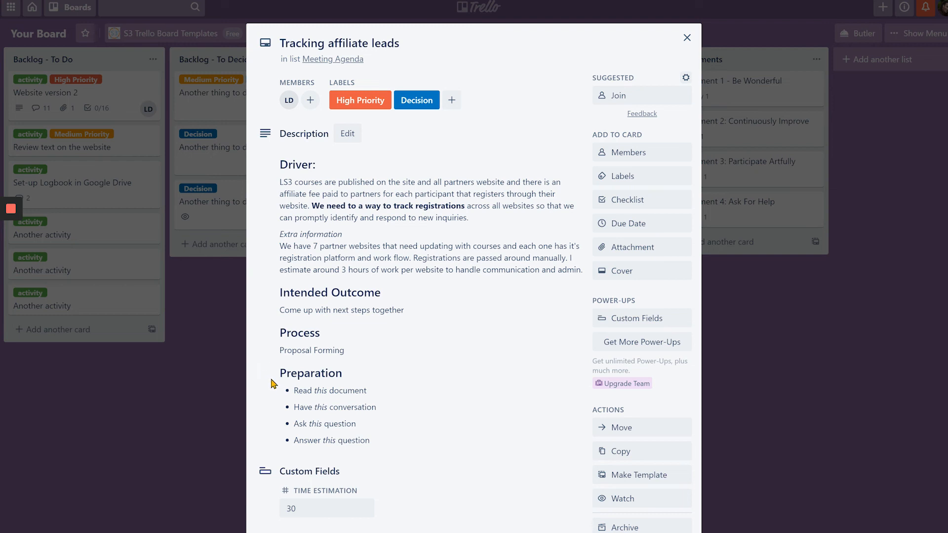
{"action": "mouse_move", "coordinate": [278, 405]}
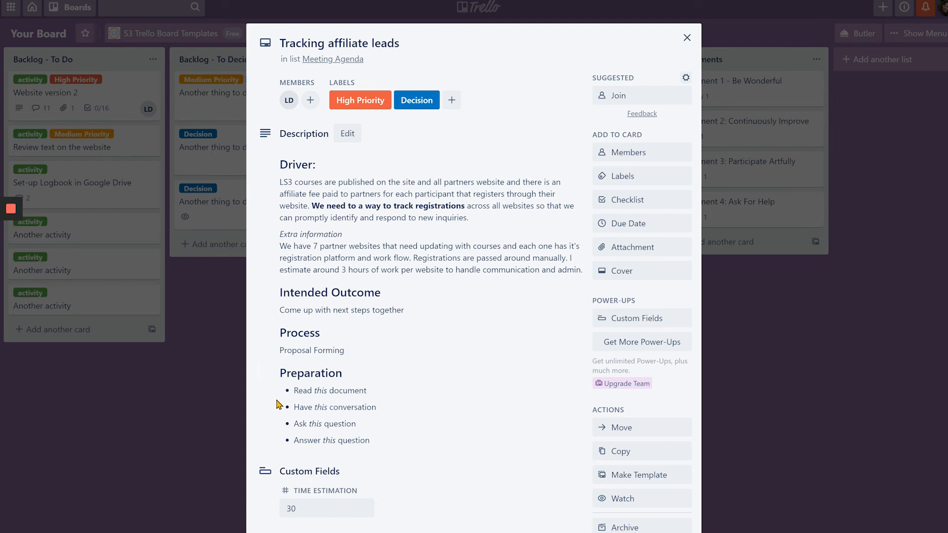
{"action": "mouse_move", "coordinate": [283, 392]}
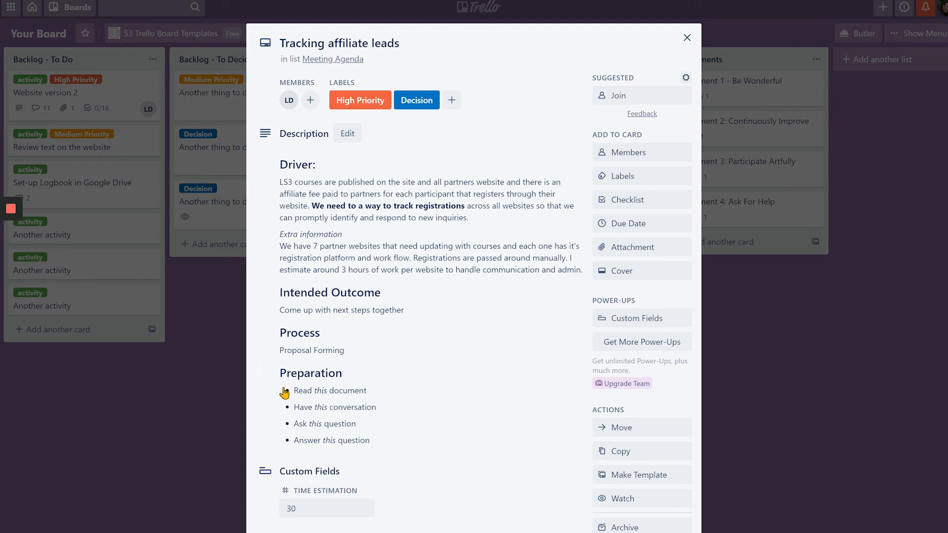
{"action": "mouse_move", "coordinate": [285, 411]}
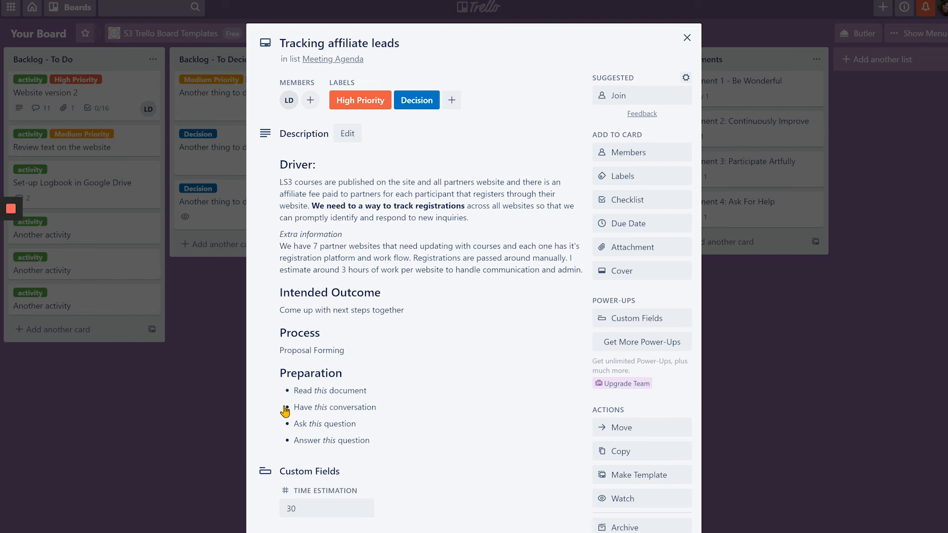
{"action": "mouse_move", "coordinate": [285, 447]}
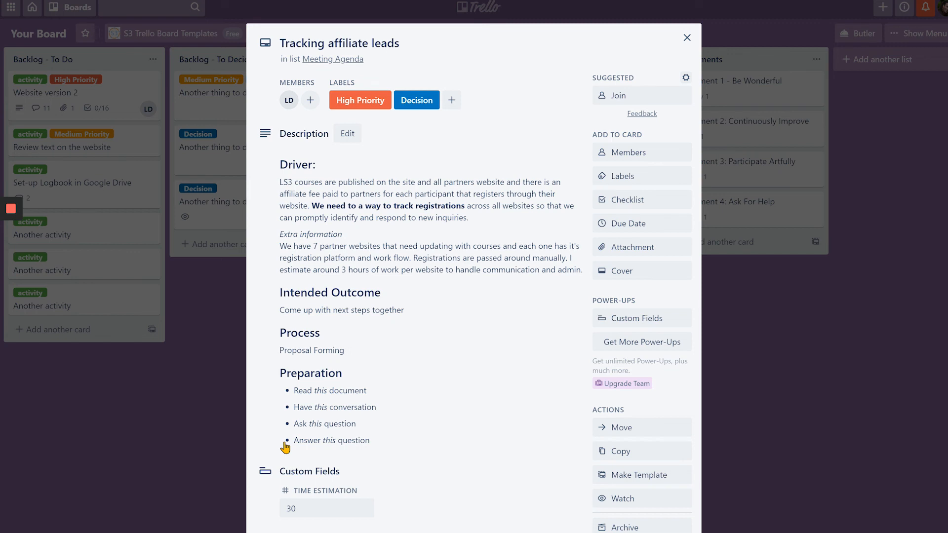
{"action": "mouse_move", "coordinate": [297, 528]}
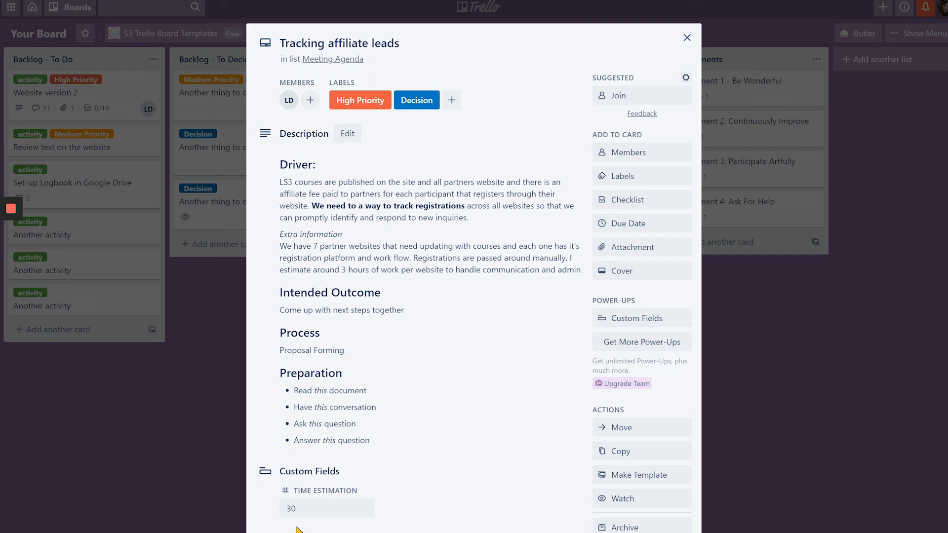
{"action": "mouse_move", "coordinate": [565, 334]}
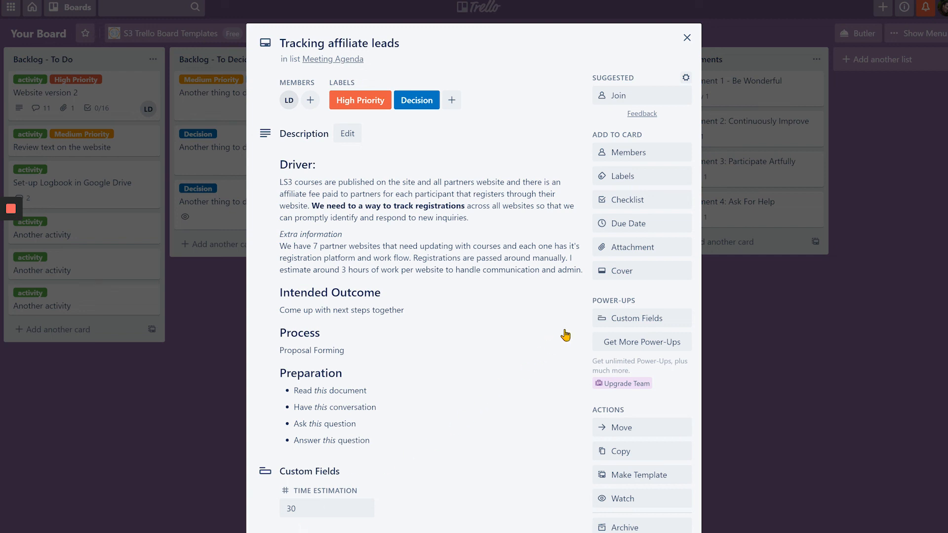
{"action": "left_click", "coordinate": [635, 318]}
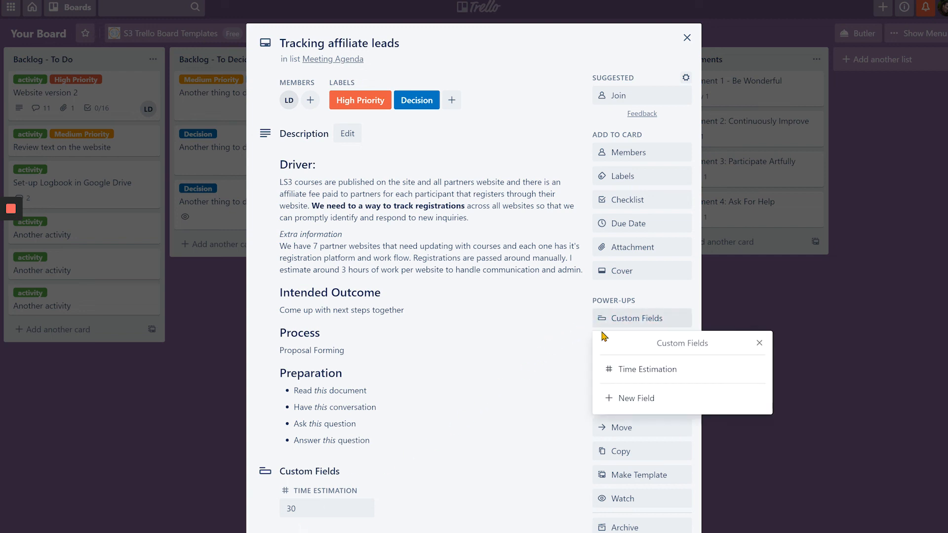
{"action": "mouse_move", "coordinate": [611, 385]}
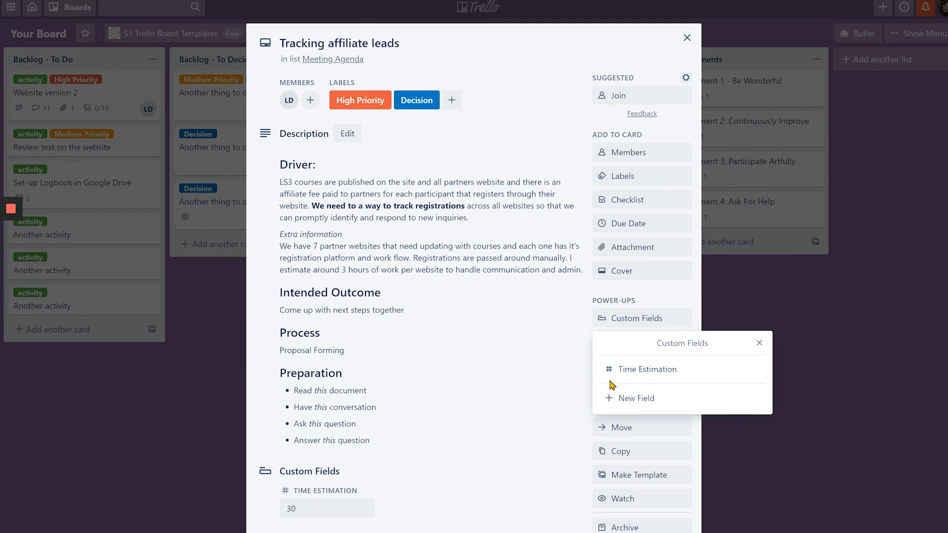
{"action": "mouse_move", "coordinate": [687, 40]}
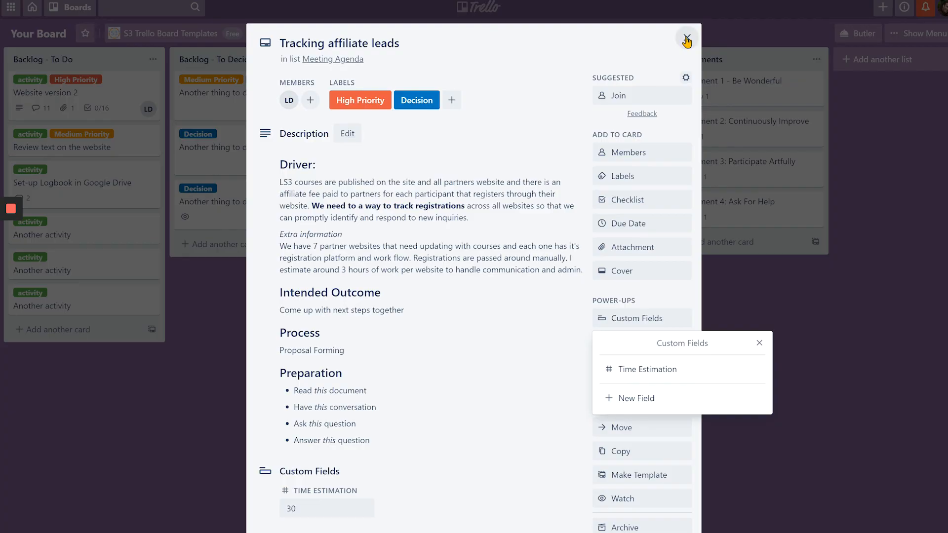
- Return Handling admin workload to Backlog - To Decide, then briefly review the Tracking affiliate leads card
{"action": "left_click", "coordinate": [686, 40]}
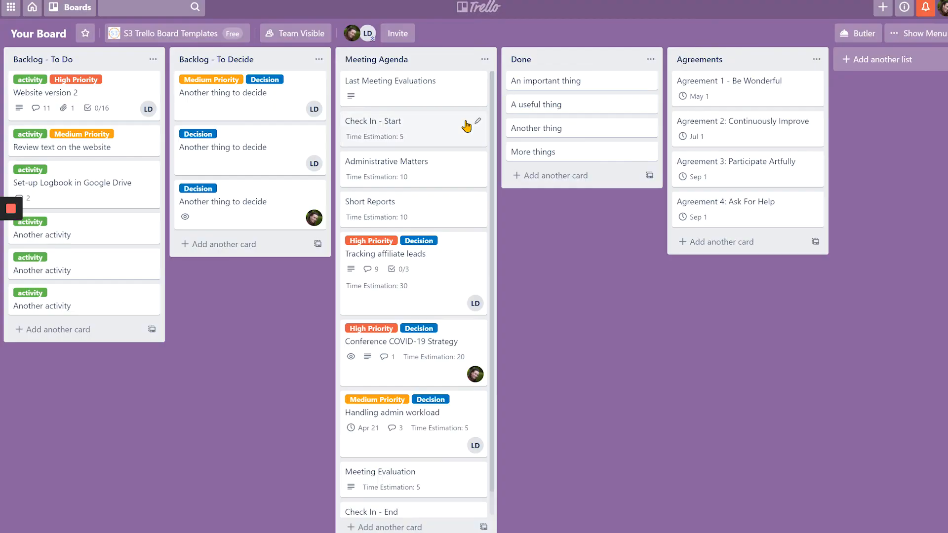
{"action": "mouse_move", "coordinate": [386, 232]}
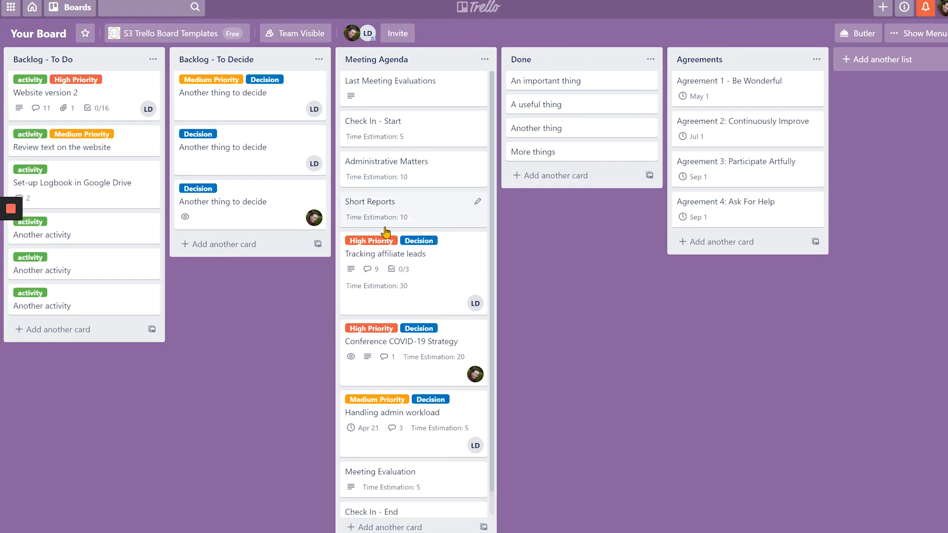
{"action": "mouse_move", "coordinate": [307, 315]}
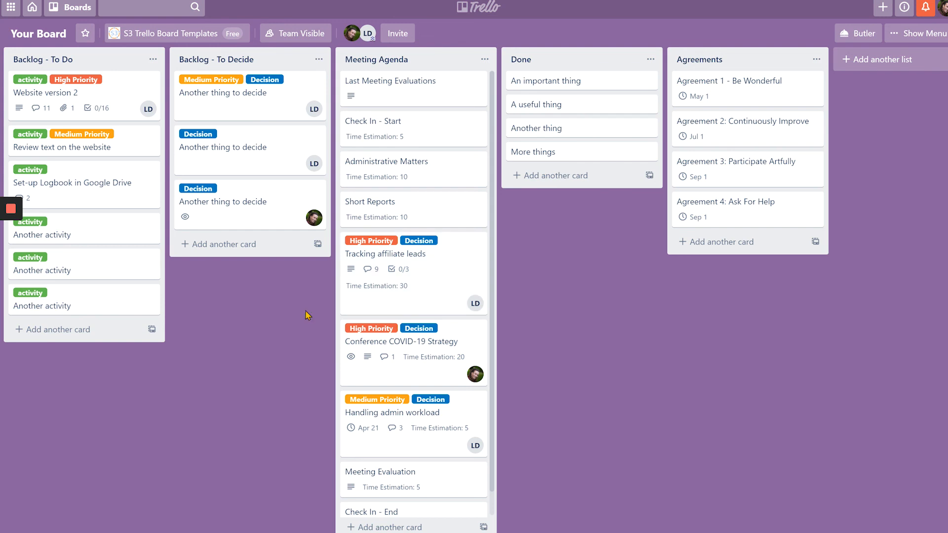
{"action": "mouse_move", "coordinate": [457, 374]}
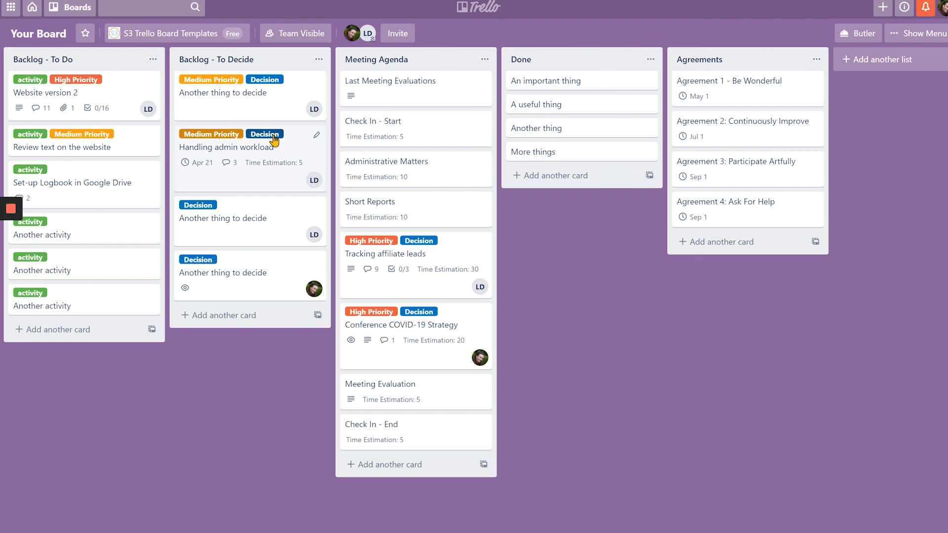
{"action": "mouse_move", "coordinate": [386, 258]}
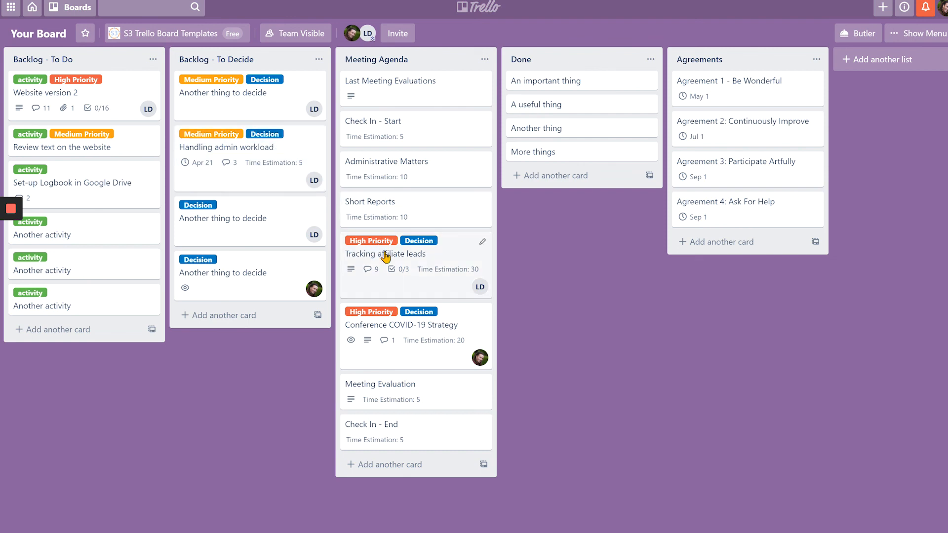
{"action": "left_click", "coordinate": [385, 253]}
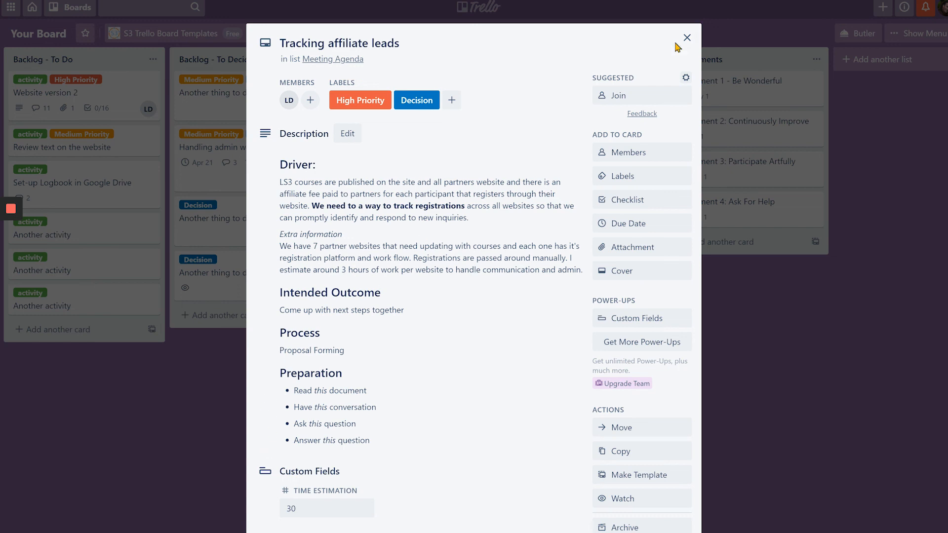
{"action": "left_click", "coordinate": [687, 38]}
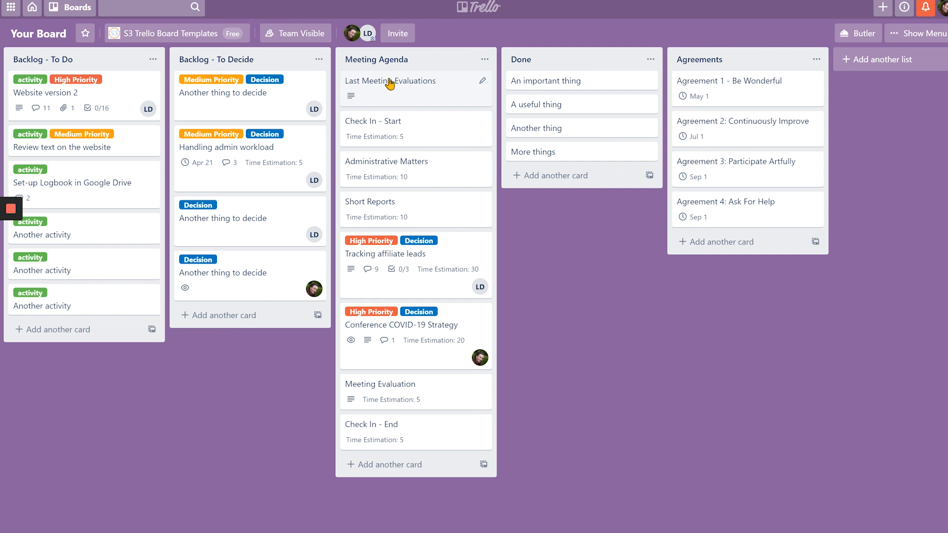
{"action": "mouse_move", "coordinate": [417, 89]}
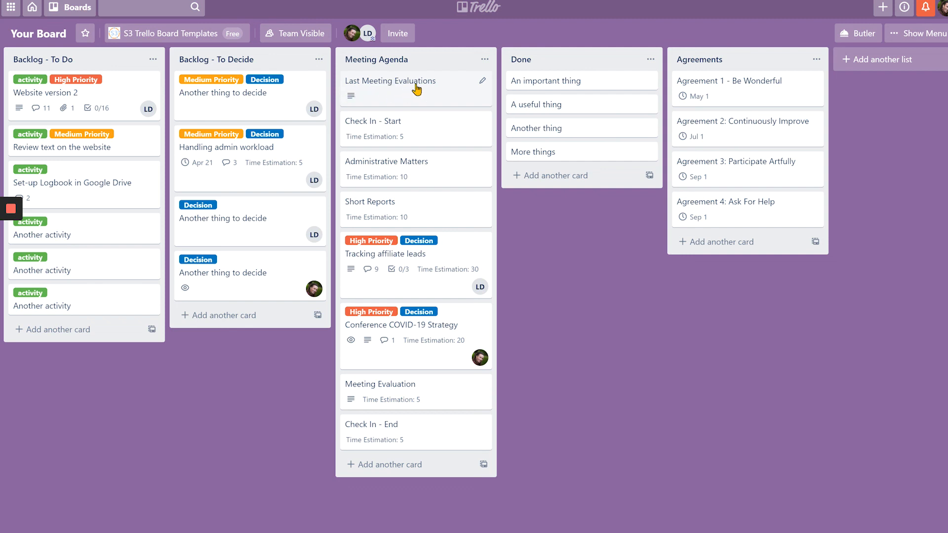
{"action": "left_click", "coordinate": [391, 81]}
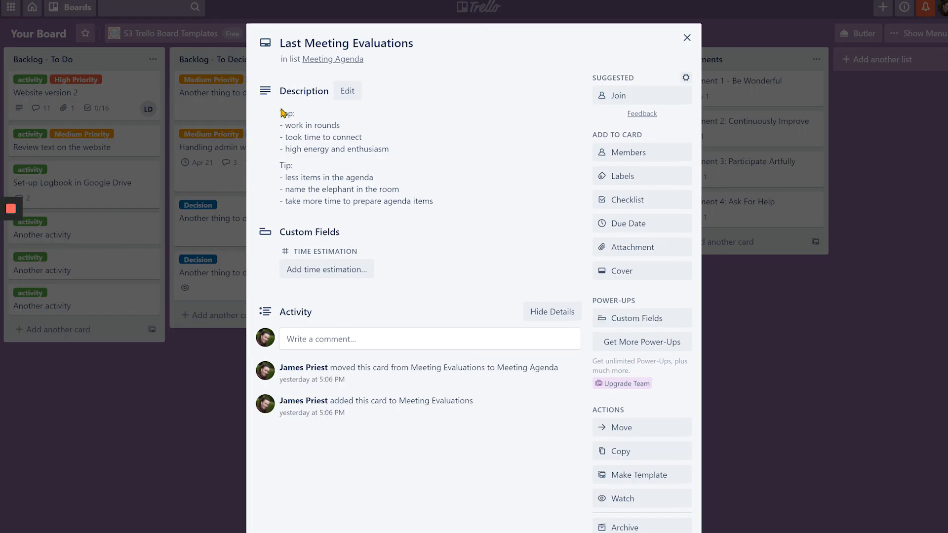
{"action": "mouse_move", "coordinate": [265, 212]}
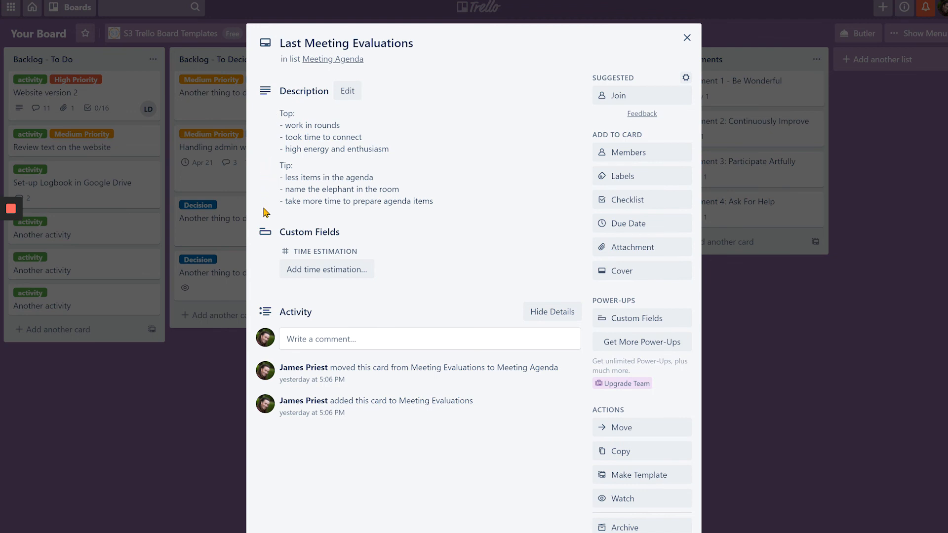
{"action": "mouse_move", "coordinate": [267, 125]}
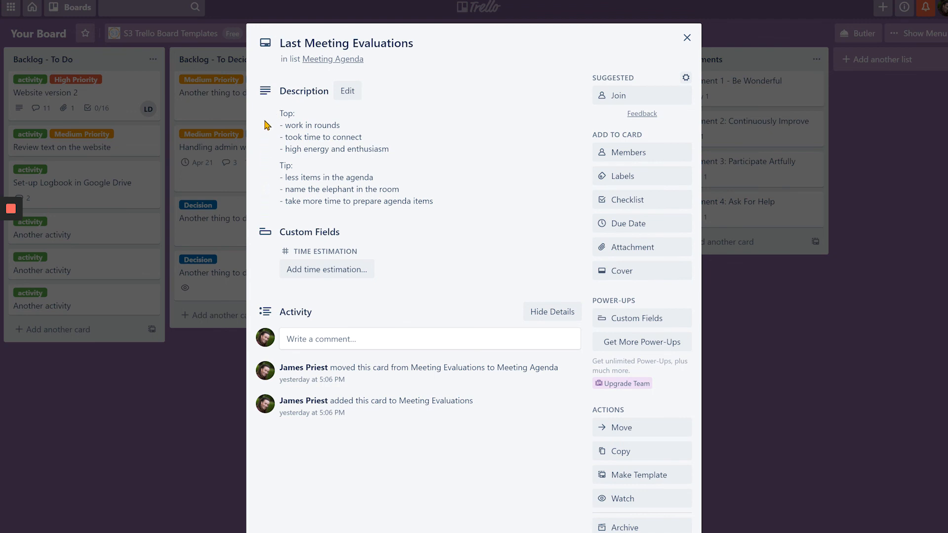
{"action": "mouse_move", "coordinate": [687, 37]}
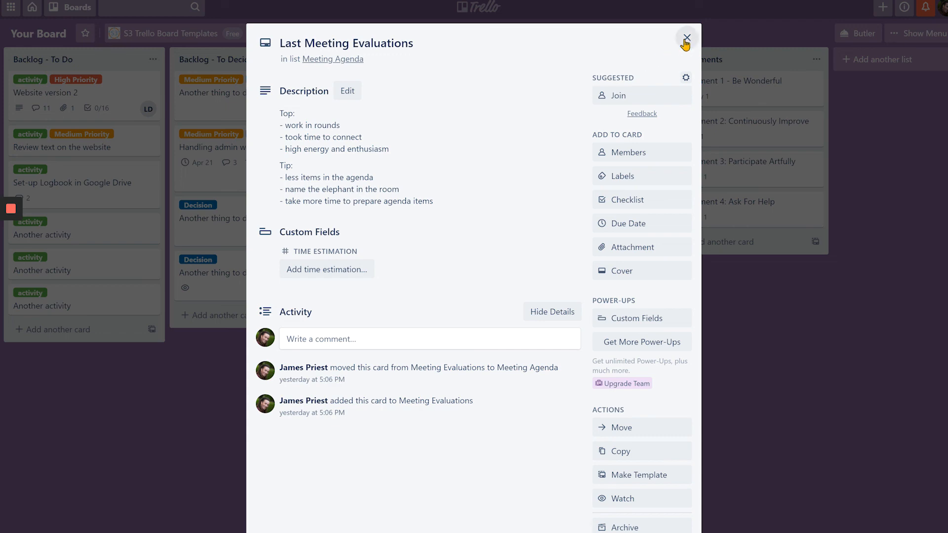
{"action": "left_click", "coordinate": [687, 37]}
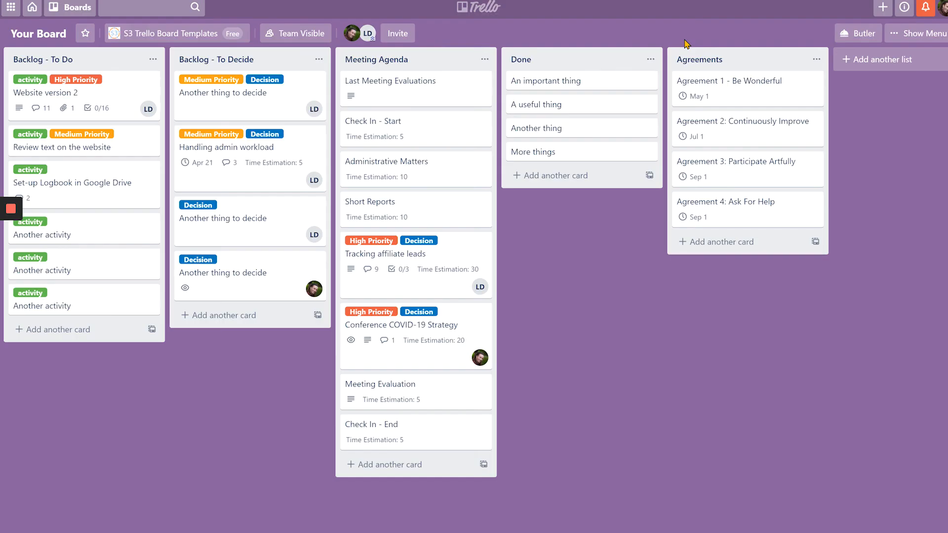